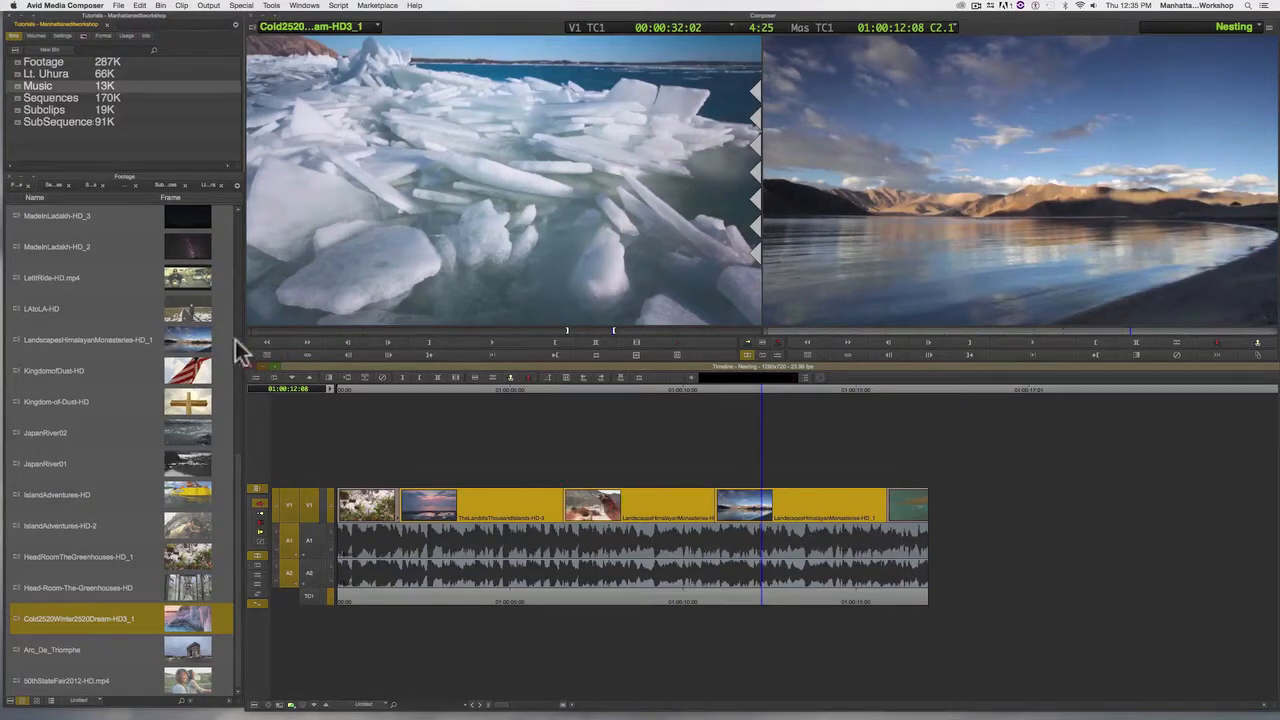
Show the Effect Palette's categories and effects list in the Project window
click(84, 37)
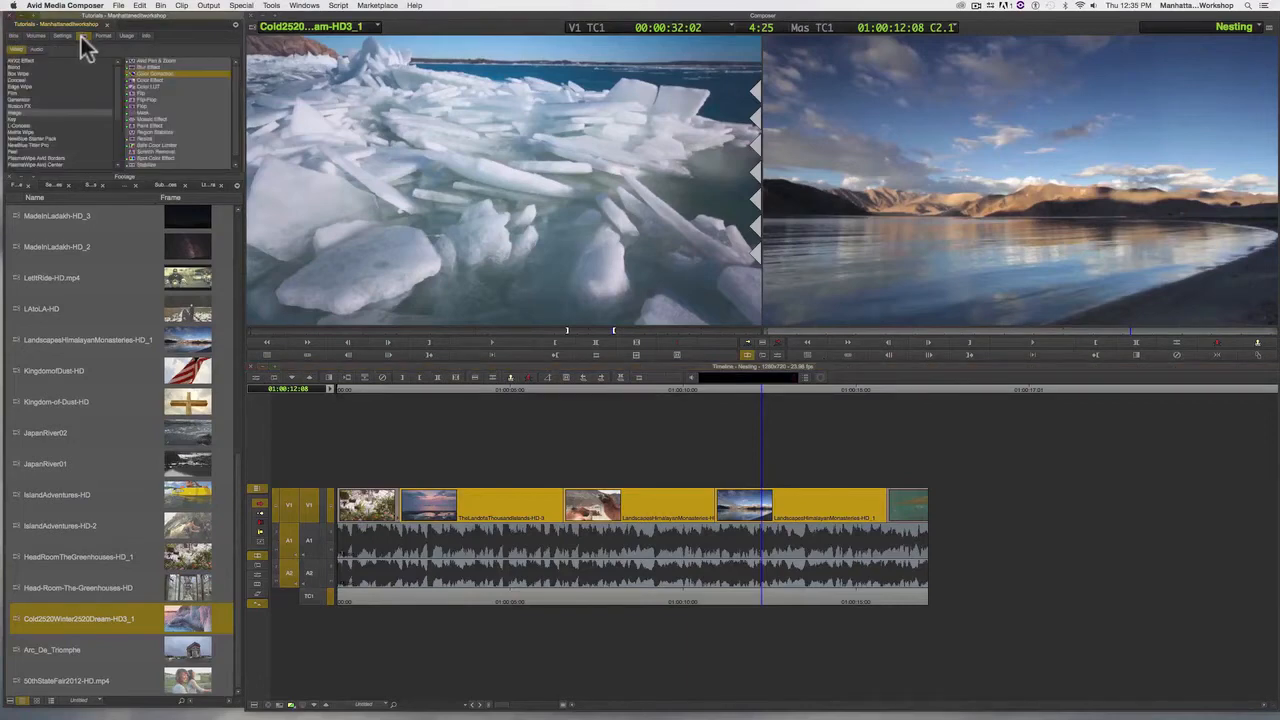
mouse_move(30, 125)
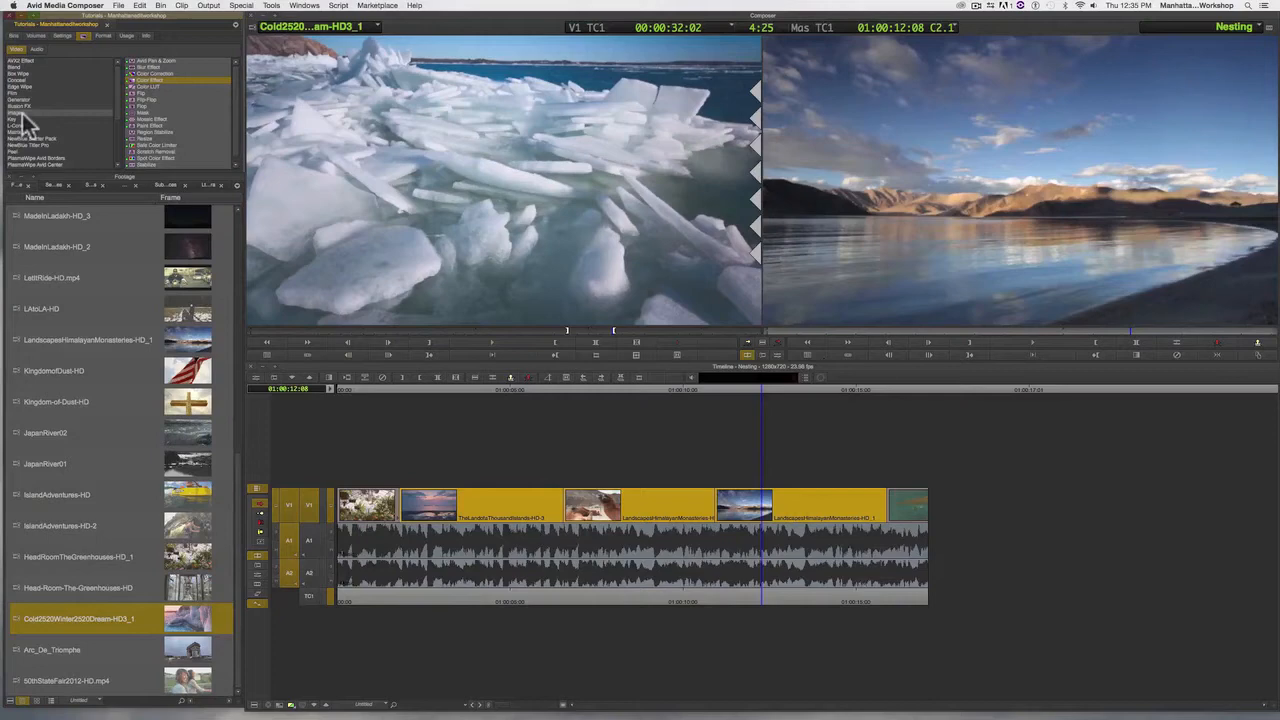
mouse_move(80, 115)
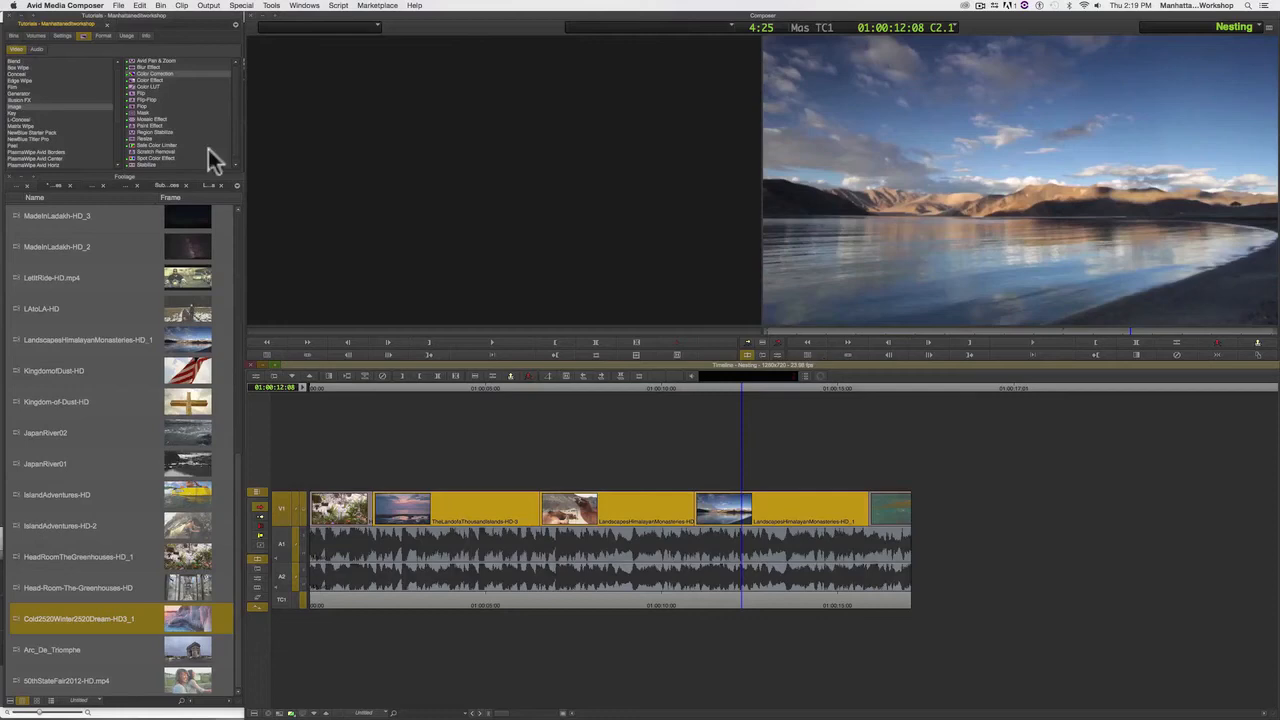
mouse_move(140, 85)
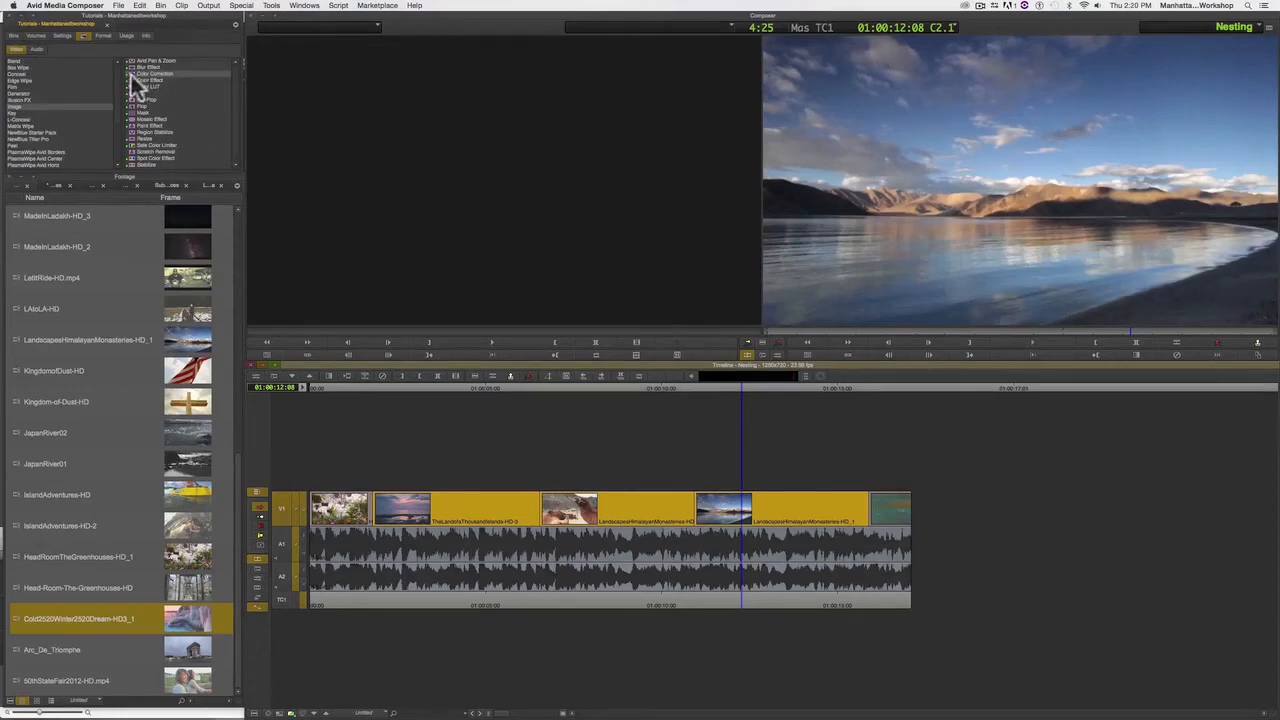
Nest the three middle clips under an Image > Color Effect
click(150, 80)
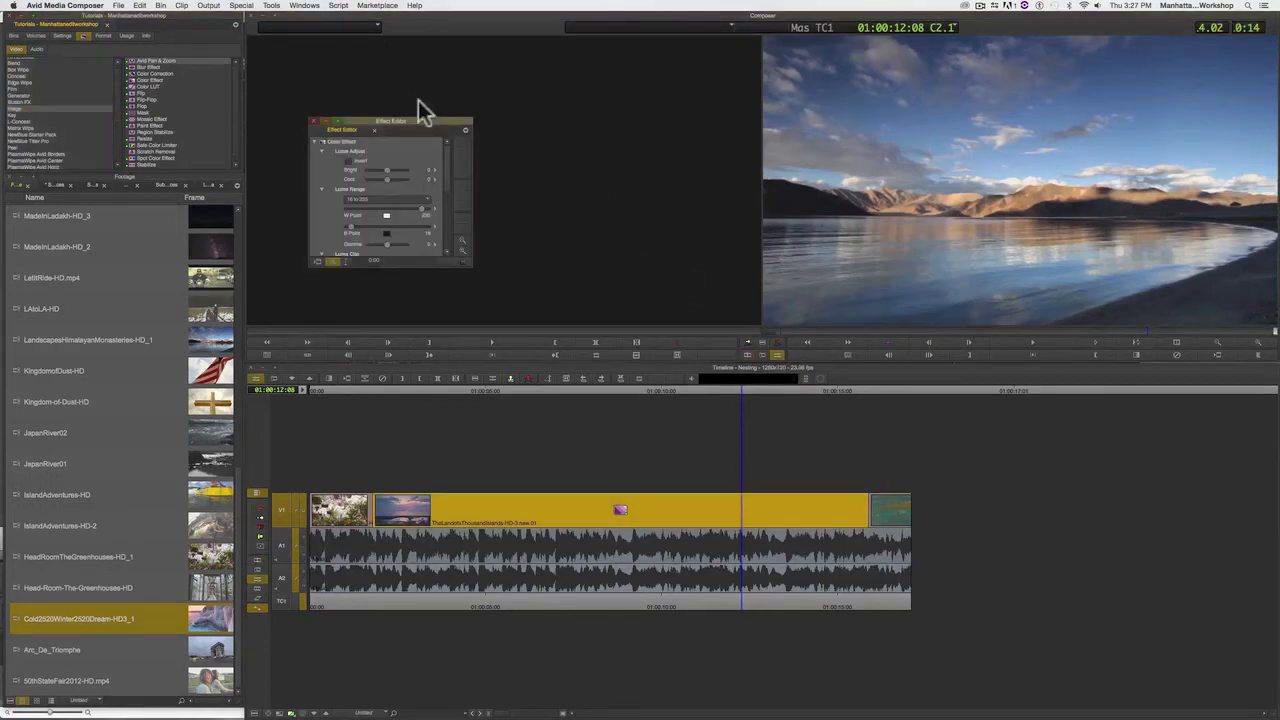
Set the Color Effect's Chroma Adjust saturation to -100 in the Effect Editor
drag(390, 121, 483, 107)
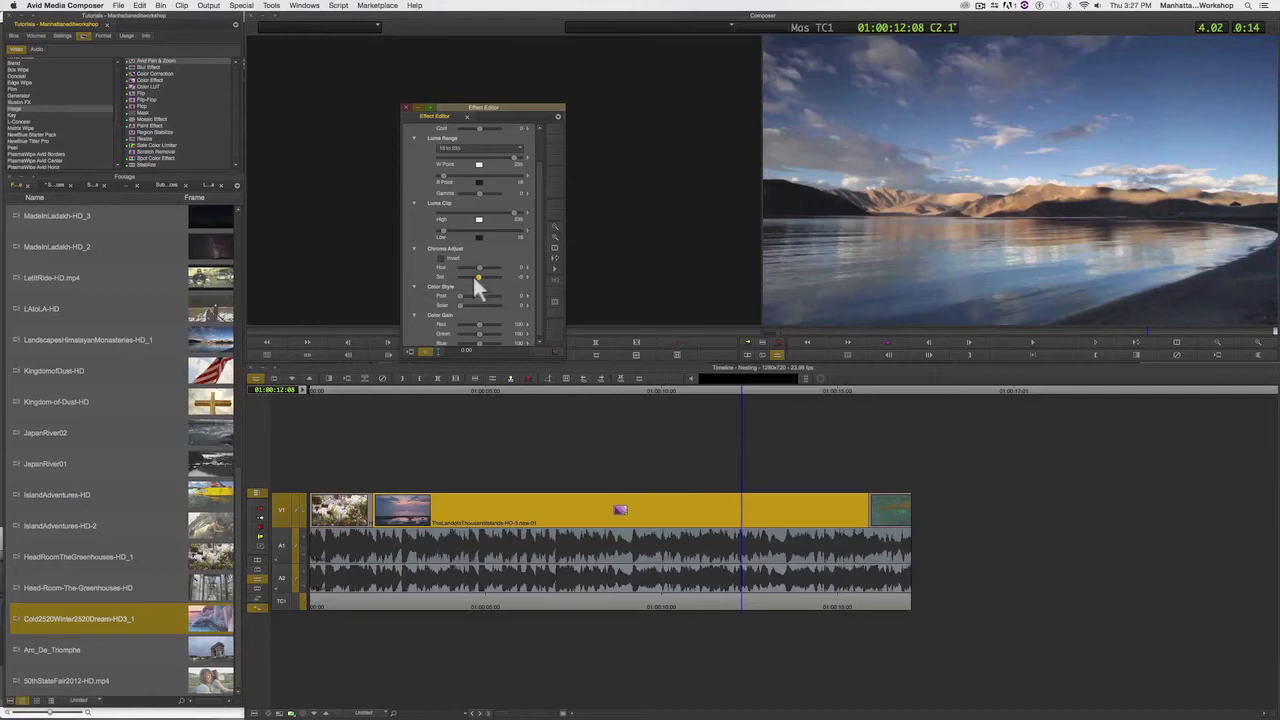
drag(480, 277, 460, 277)
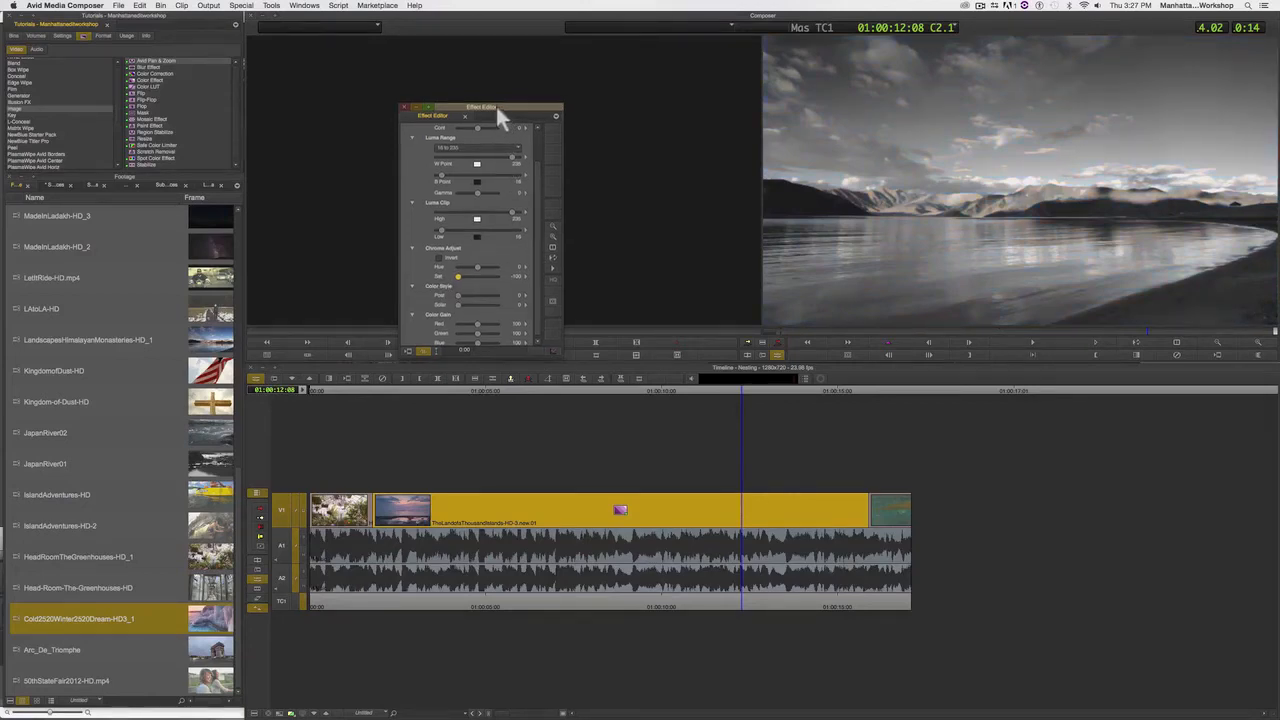
drag(480, 107, 447, 83)
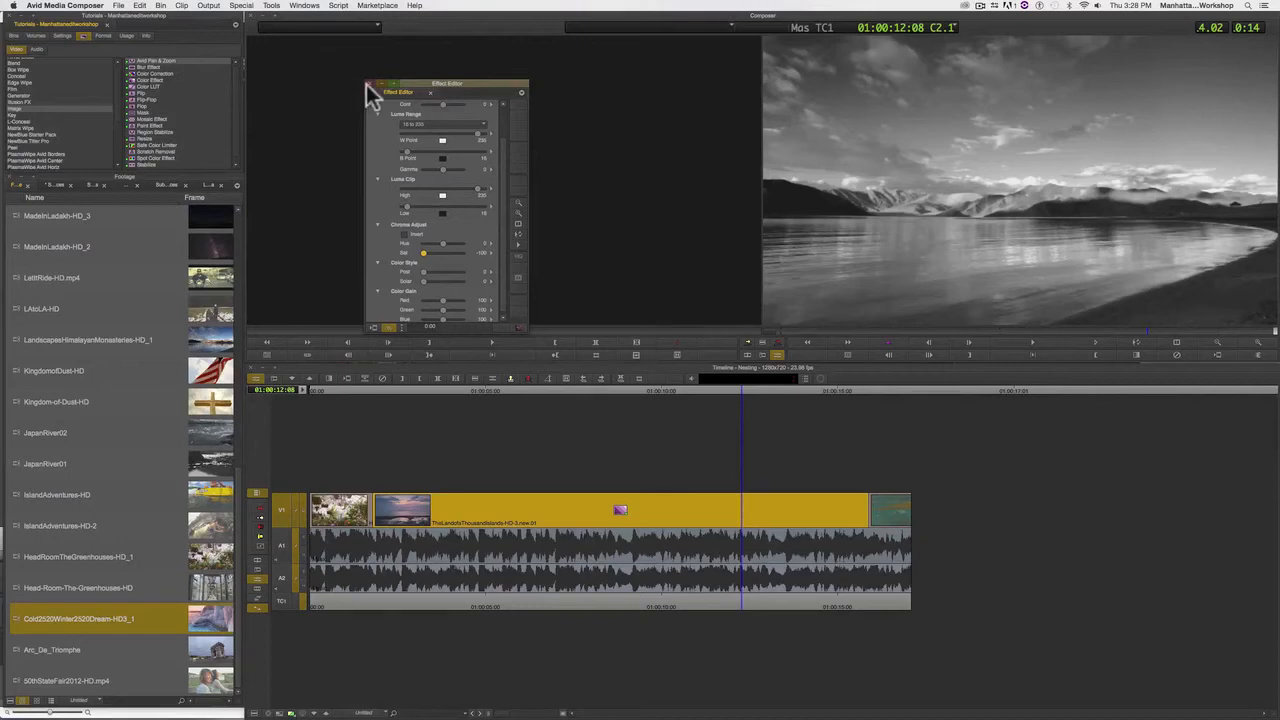